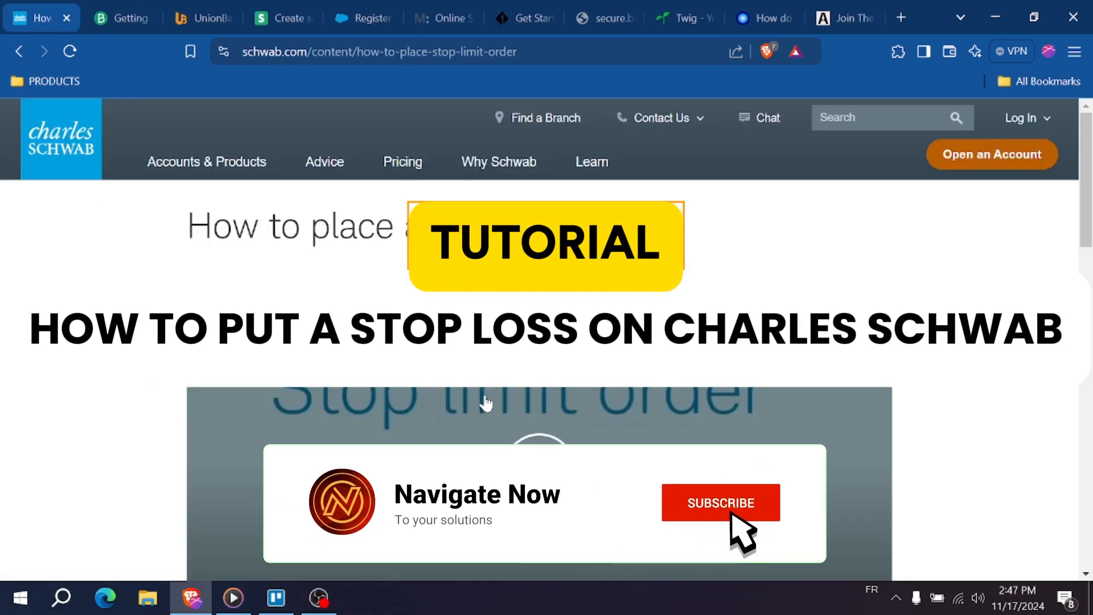
Start the embedded Stop limit order tutorial video and mute its sound
{"action": "left_click", "coordinate": [719, 502]}
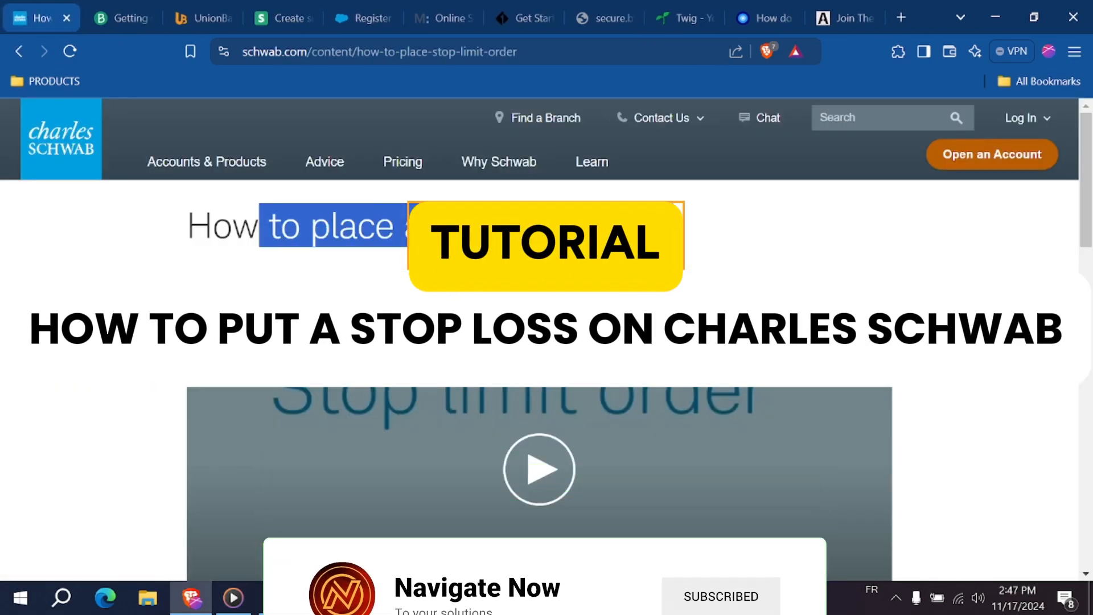
{"action": "scroll", "scroll_direction": "down", "scroll_amount": 3}
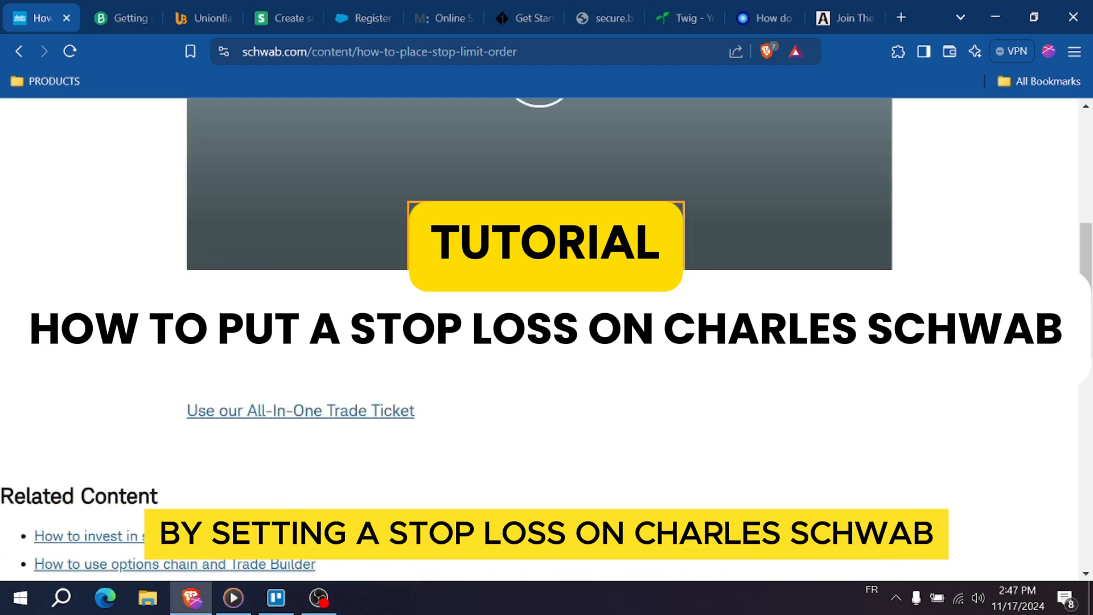
{"action": "scroll", "scroll_direction": "down", "scroll_amount": 3}
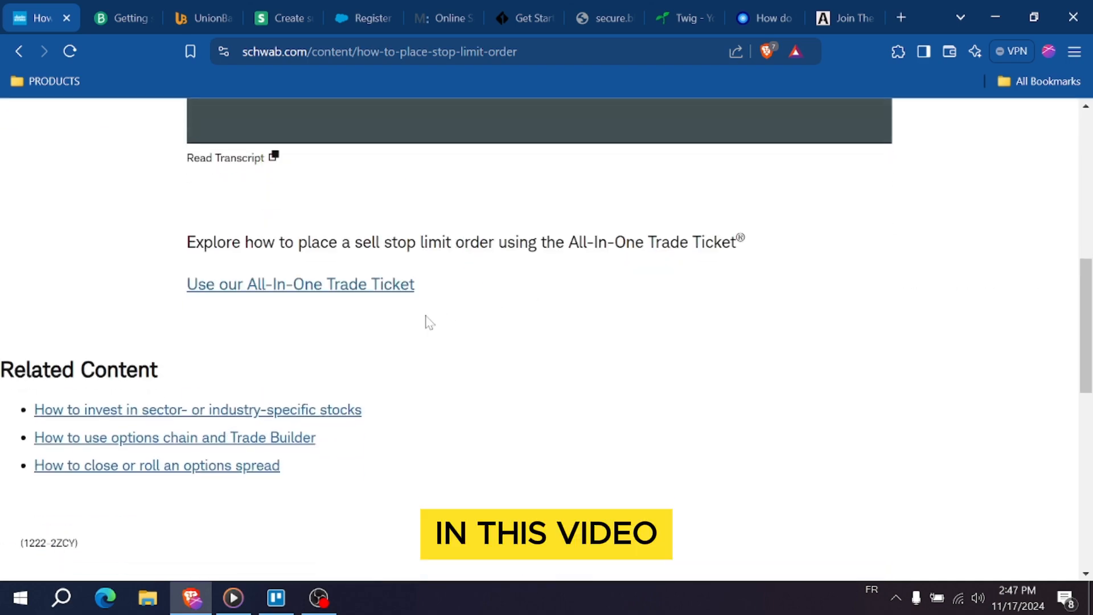
{"action": "scroll", "scroll_direction": "down", "scroll_amount": 3}
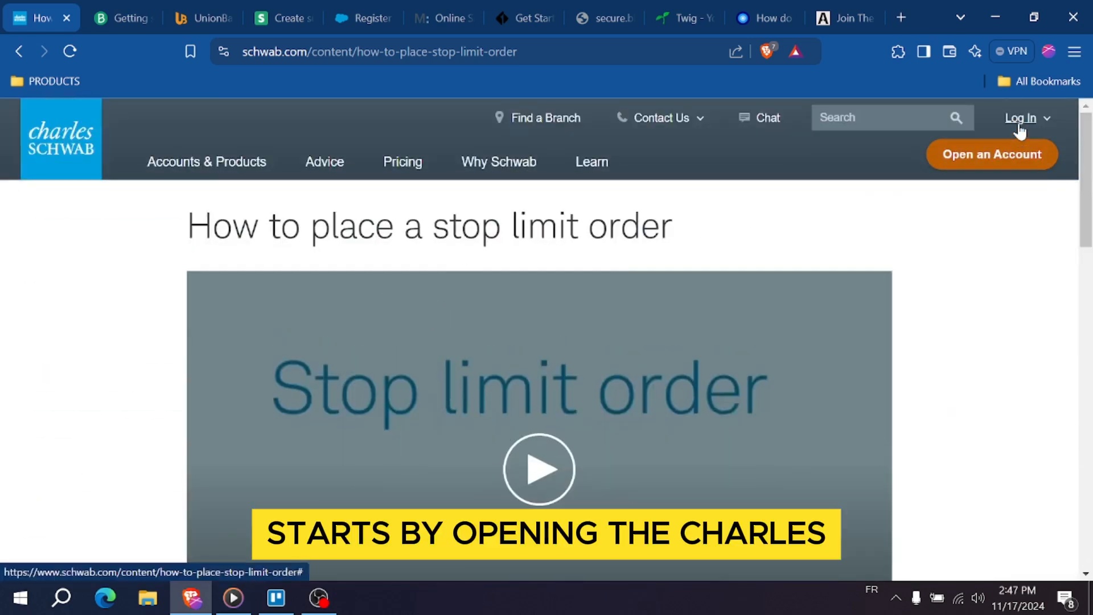
{"action": "left_click", "coordinate": [1021, 118]}
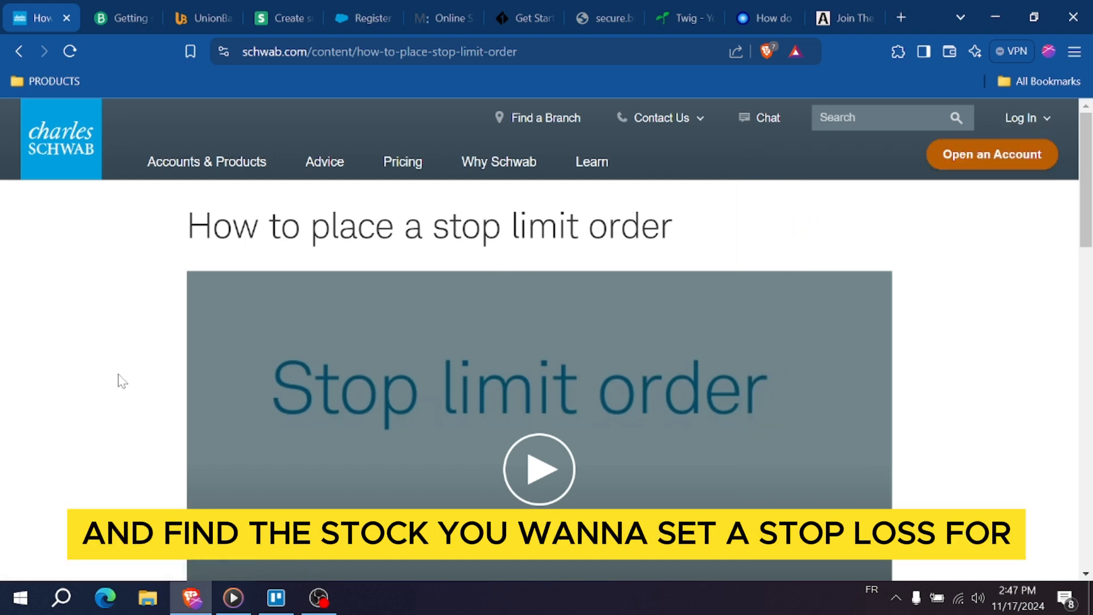
{"action": "left_click", "coordinate": [539, 468]}
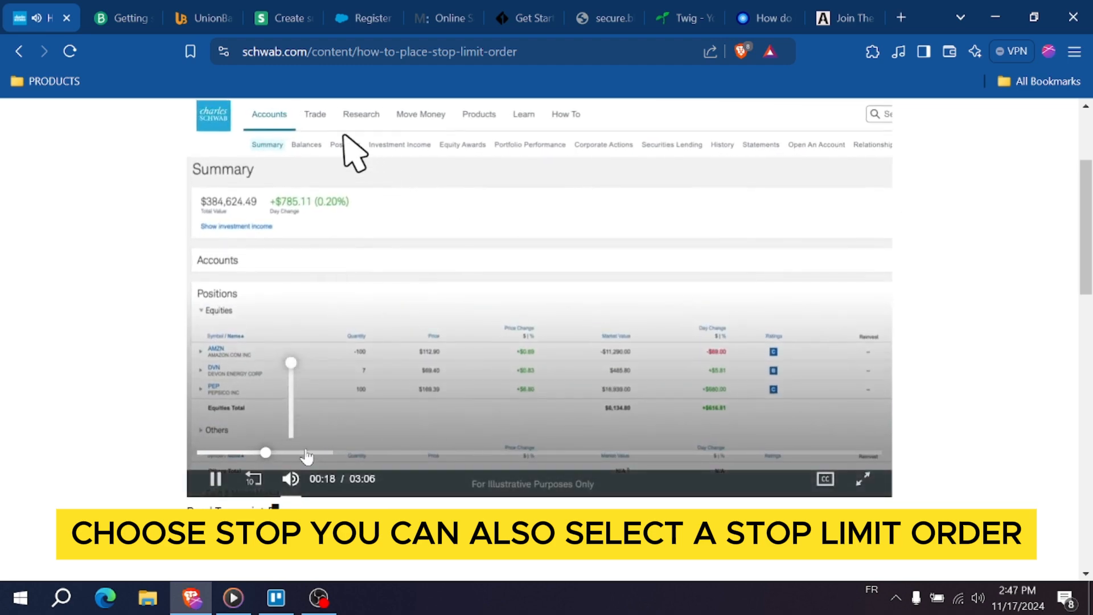
{"action": "left_click", "coordinate": [314, 114]}
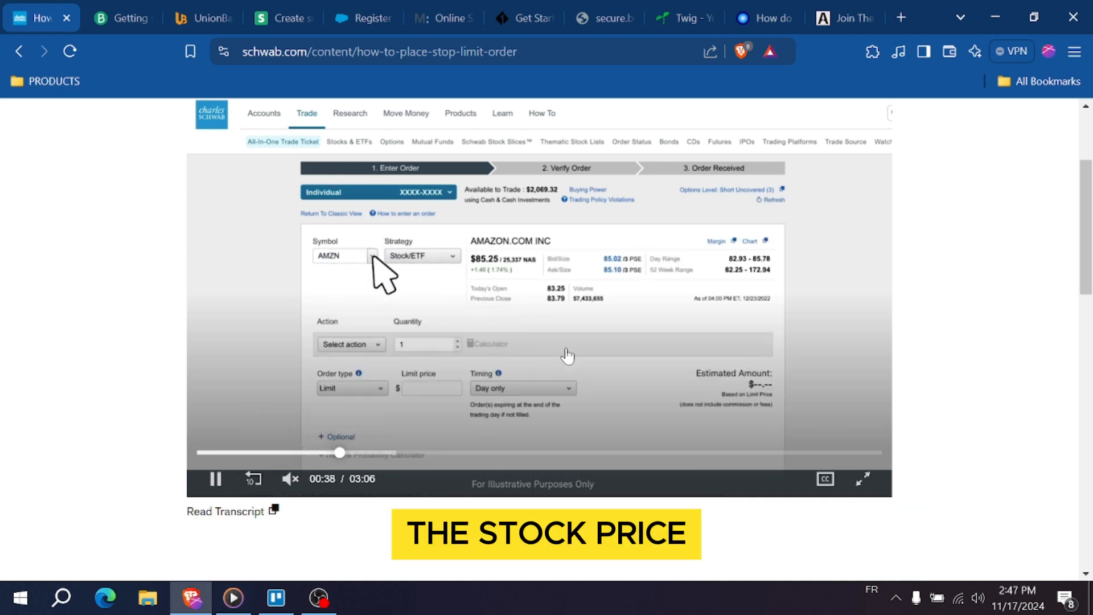
Expand the tutorial to full screen as it shows the AMZN sell-one-share ticket
{"action": "left_click", "coordinate": [350, 343]}
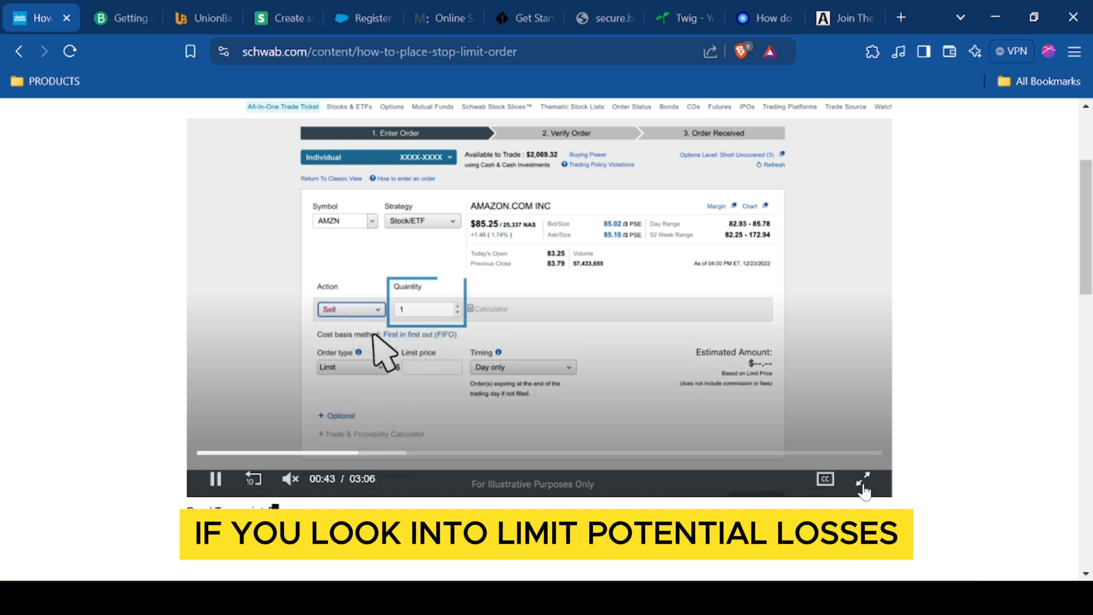
{"action": "left_click", "coordinate": [862, 479]}
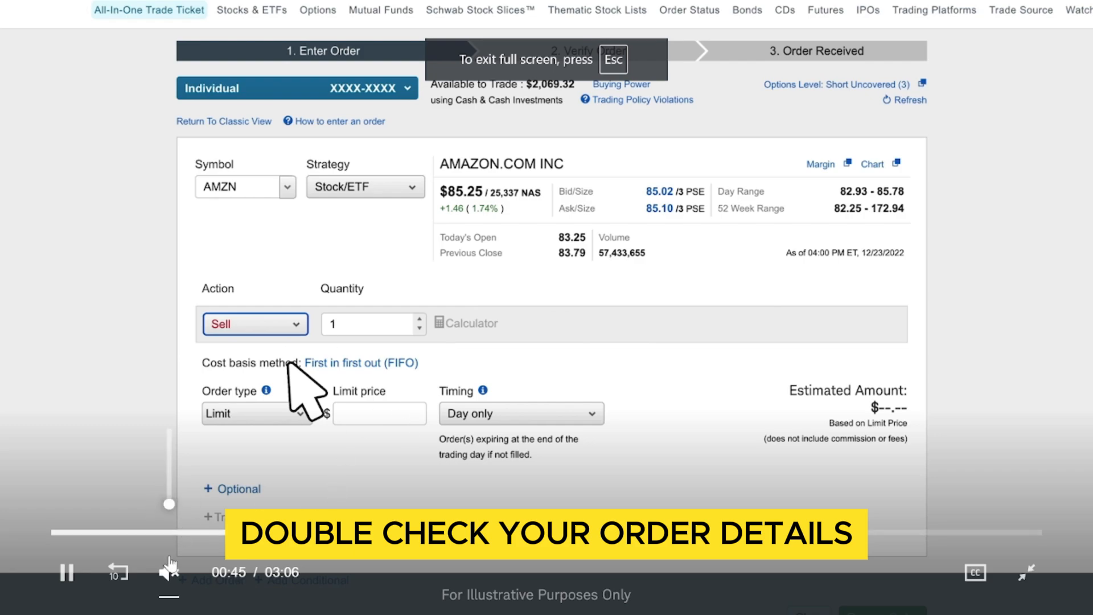
Return the video to normal size and jump to 01:26, the AMZN stop $85 / limit $80 ticket
{"action": "left_click", "coordinate": [366, 361]}
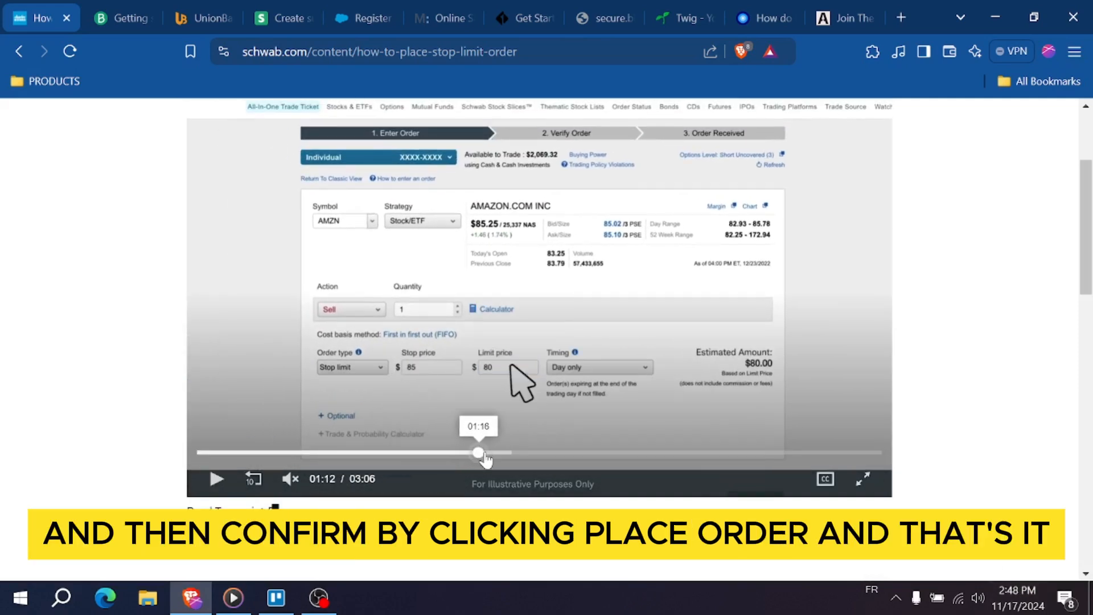
{"action": "left_click", "coordinate": [597, 366]}
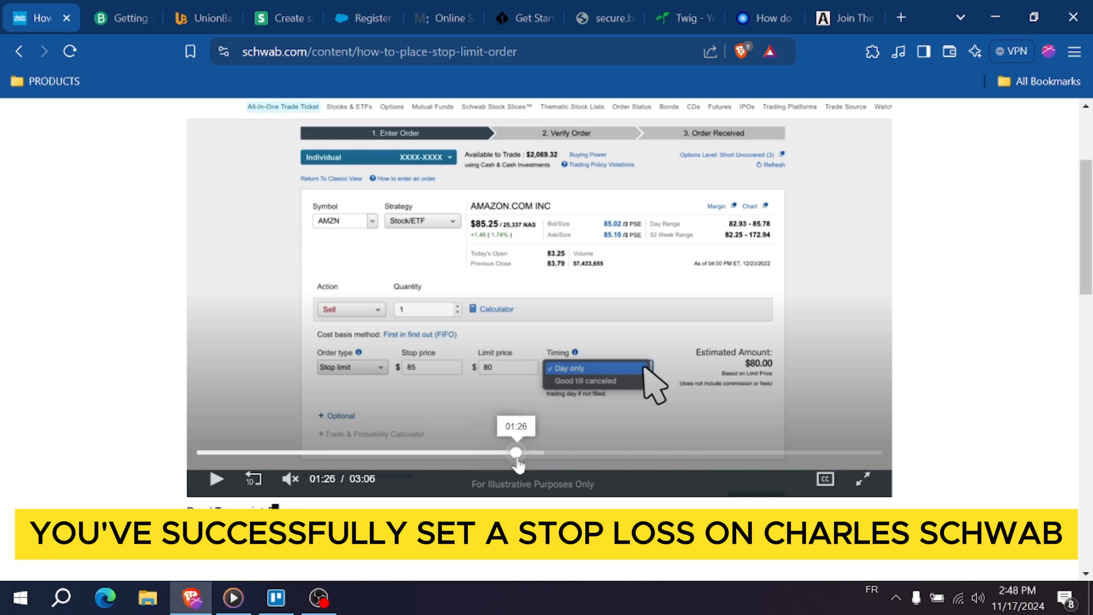